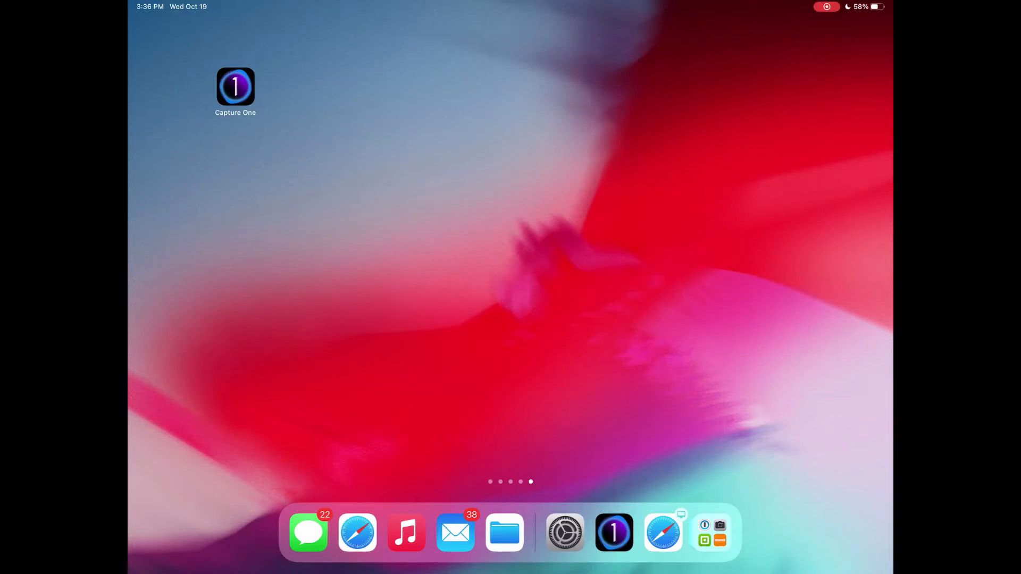
# Choose Remote control (EOS Utility) under Wi-Fi/Bluetooth connection and let it connect to Wild Wild Wireless.
pyautogui.click(235, 86)
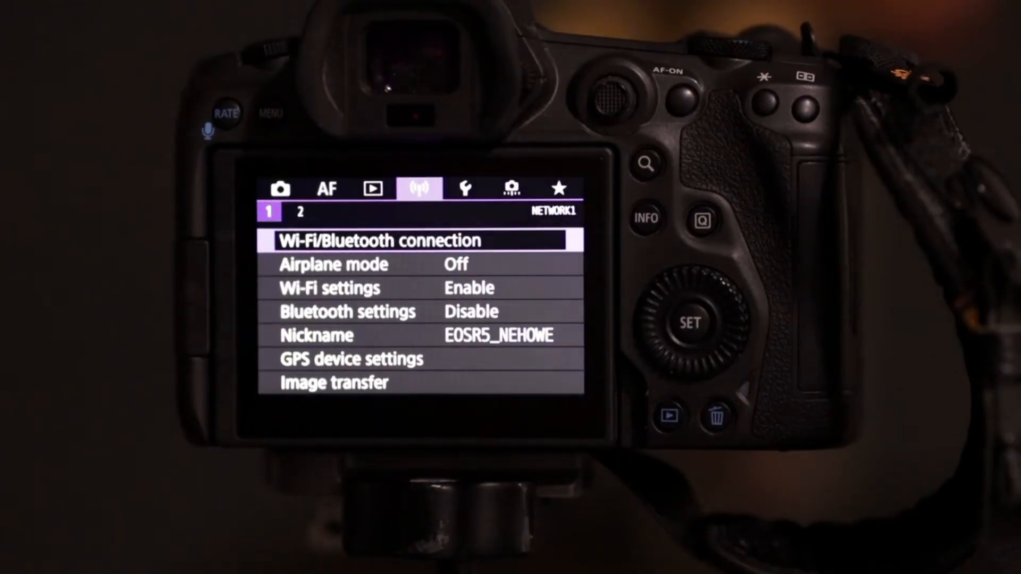
pyautogui.click(424, 239)
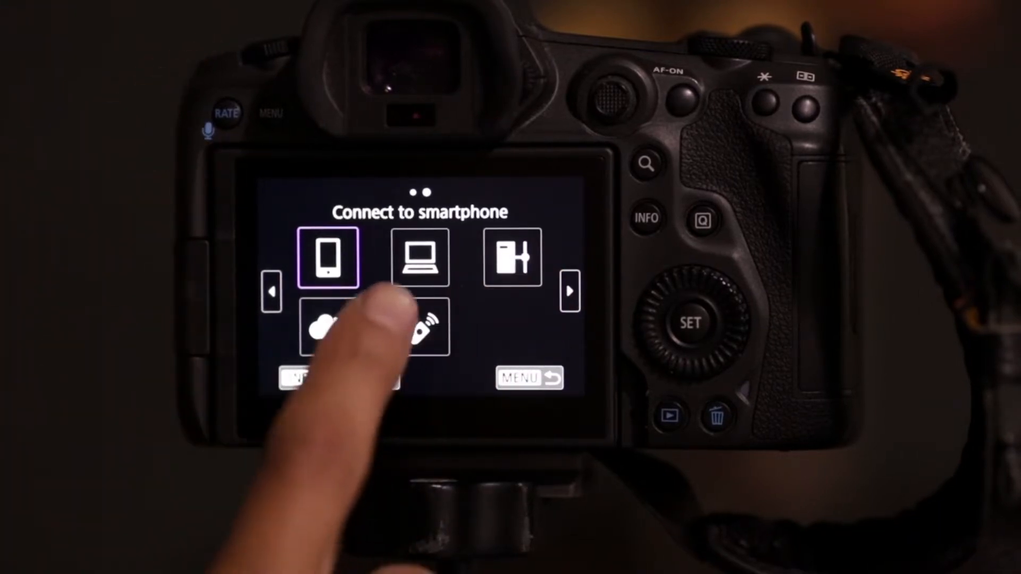
pyautogui.click(419, 257)
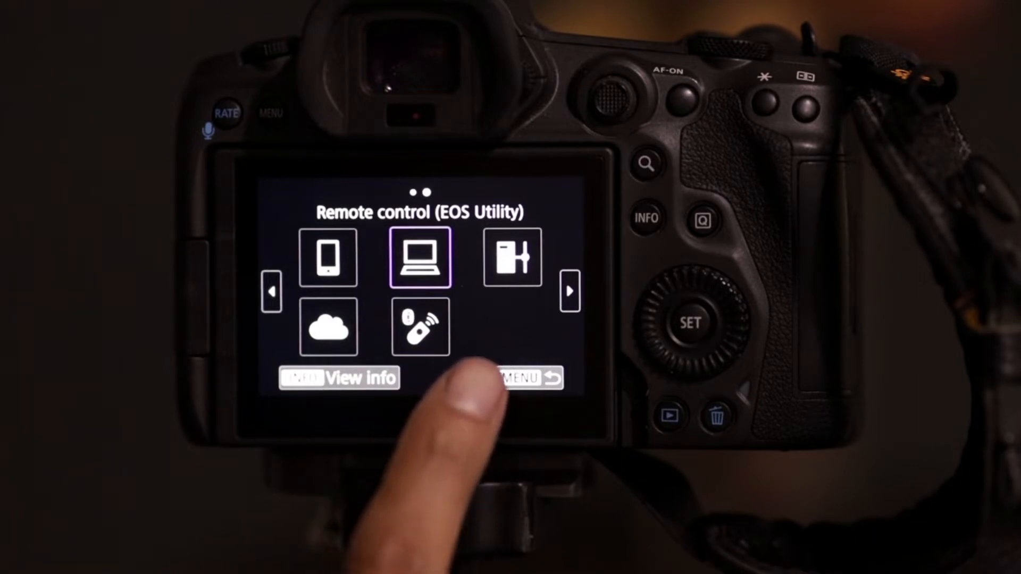
pyautogui.click(419, 257)
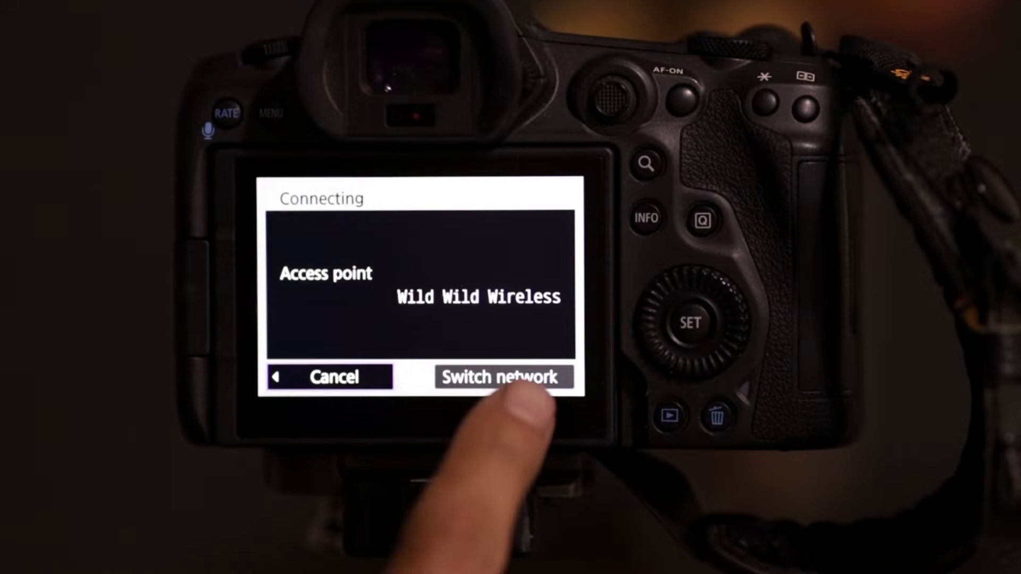
# Switch network and select Camera access point mode so the camera hosts its own Wi-Fi.
pyautogui.click(500, 376)
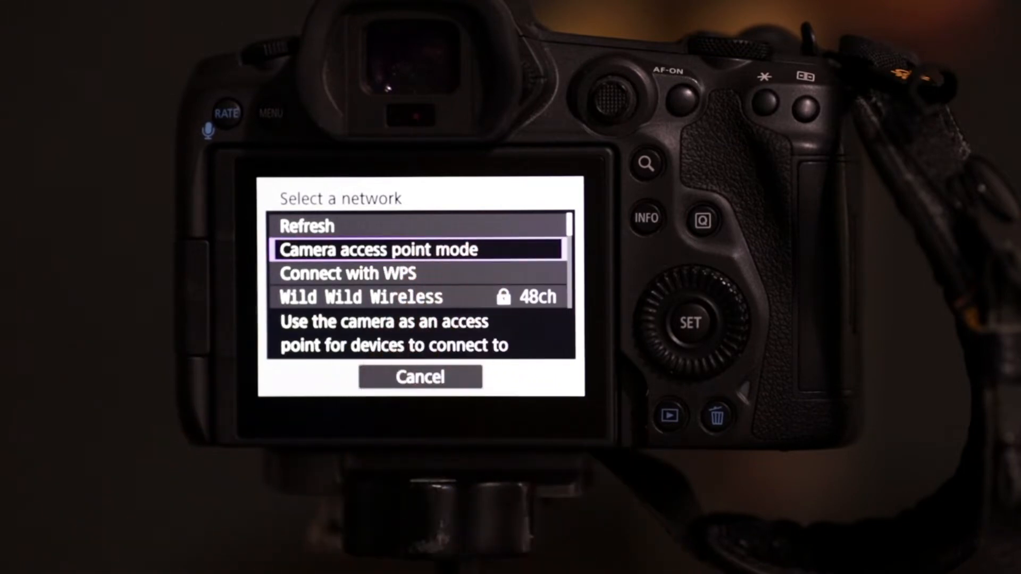
pyautogui.click(420, 249)
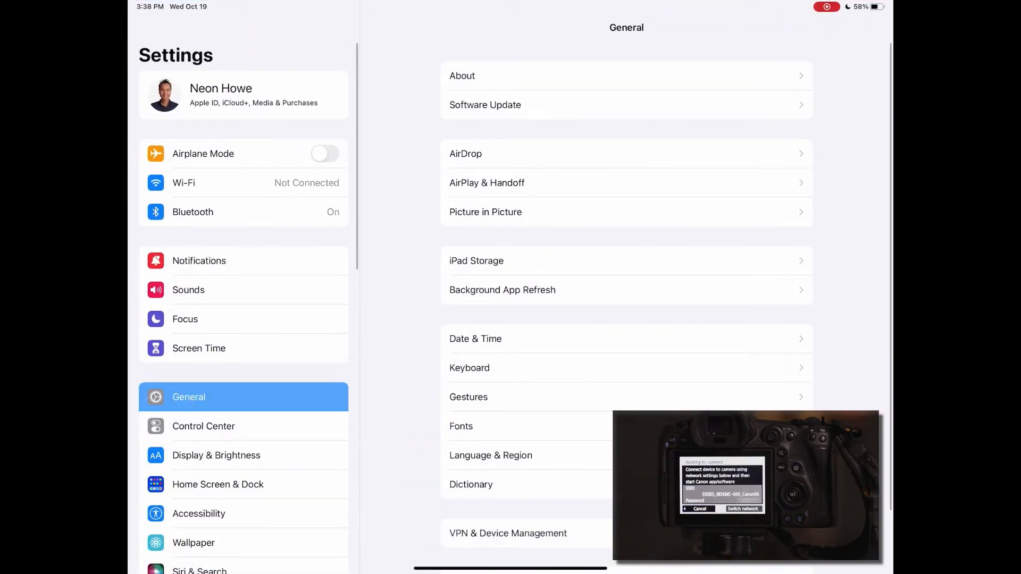
# Join the iPad's Wi-Fi to the EOSR5_NEHOWE-660_Canon0A camera network.
pyautogui.click(184, 182)
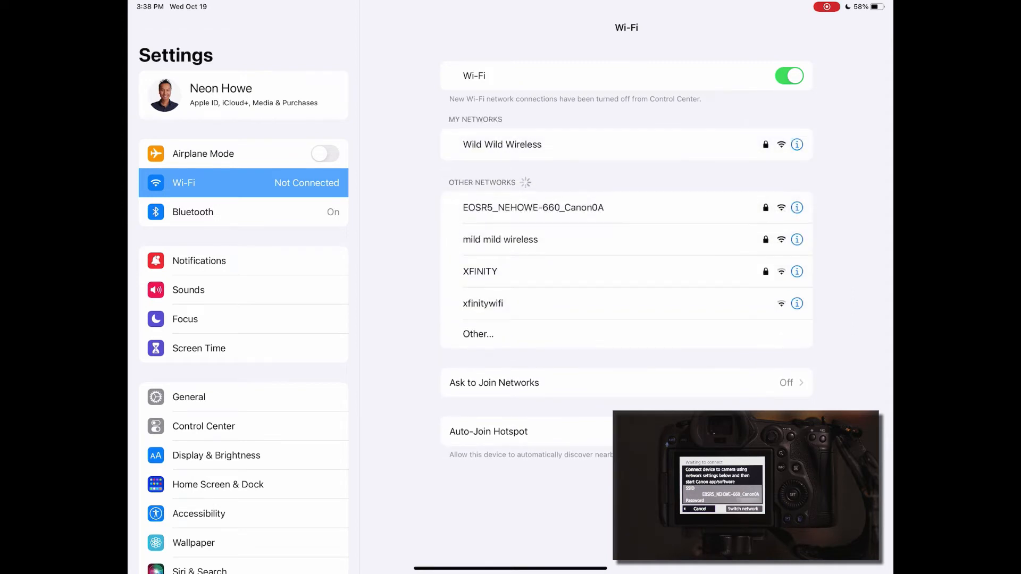
pyautogui.click(532, 208)
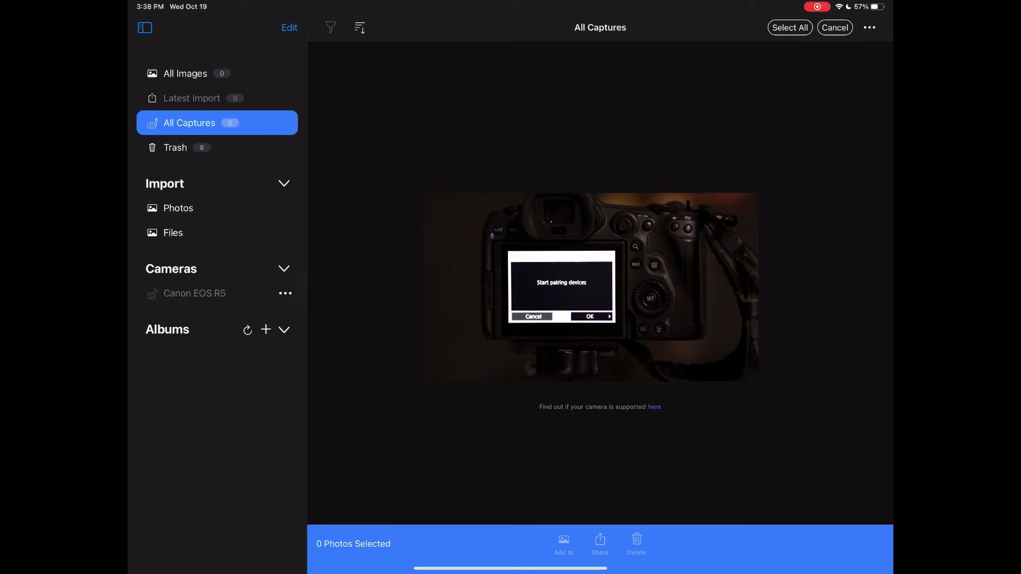
# Pair the Canon EOS R5 under Cameras and create the C1 Pro iPad album.
pyautogui.click(589, 317)
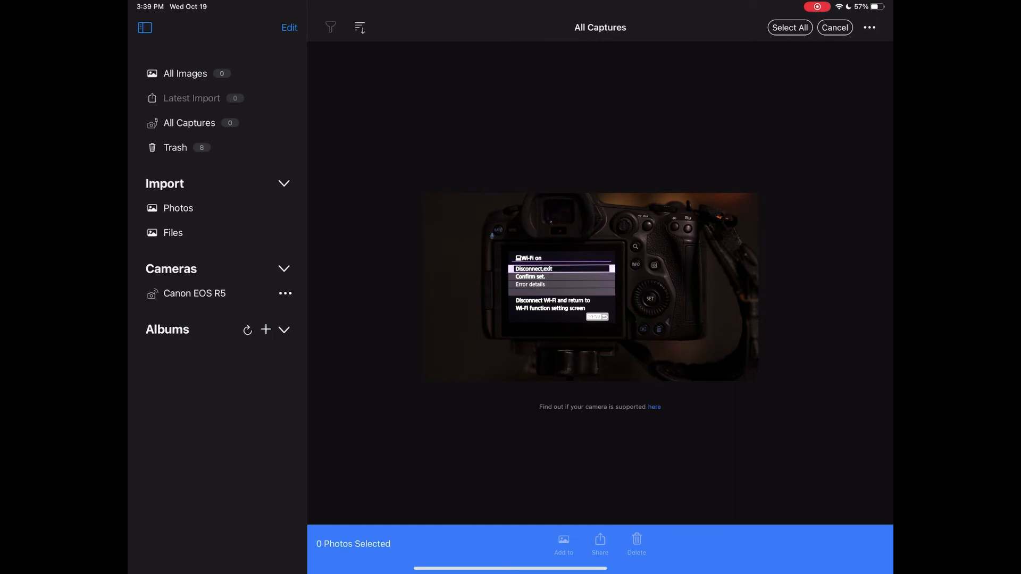
pyautogui.click(266, 330)
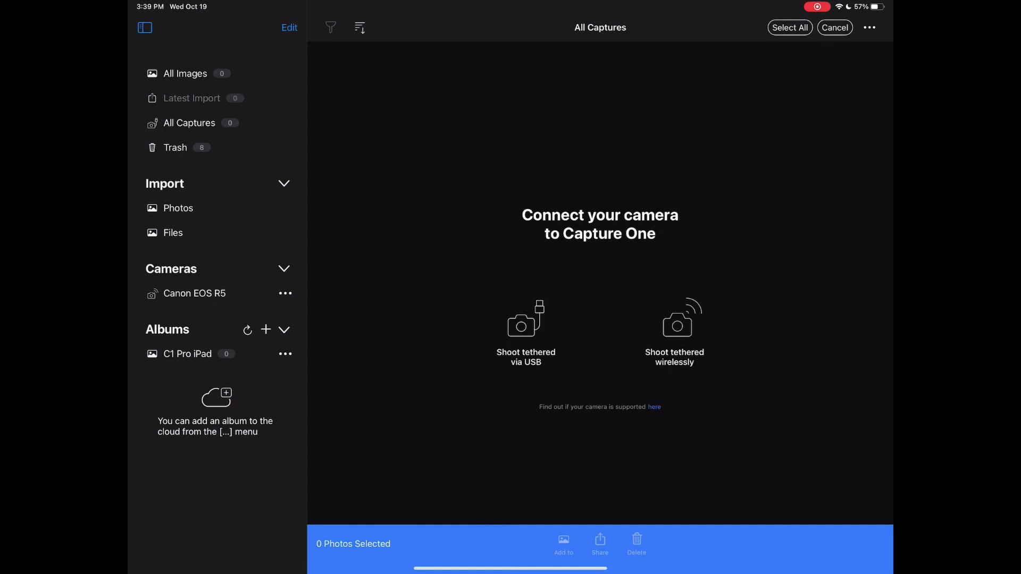
# Choose Shoot tethered wirelessly on the Connect your camera screen.
pyautogui.click(285, 353)
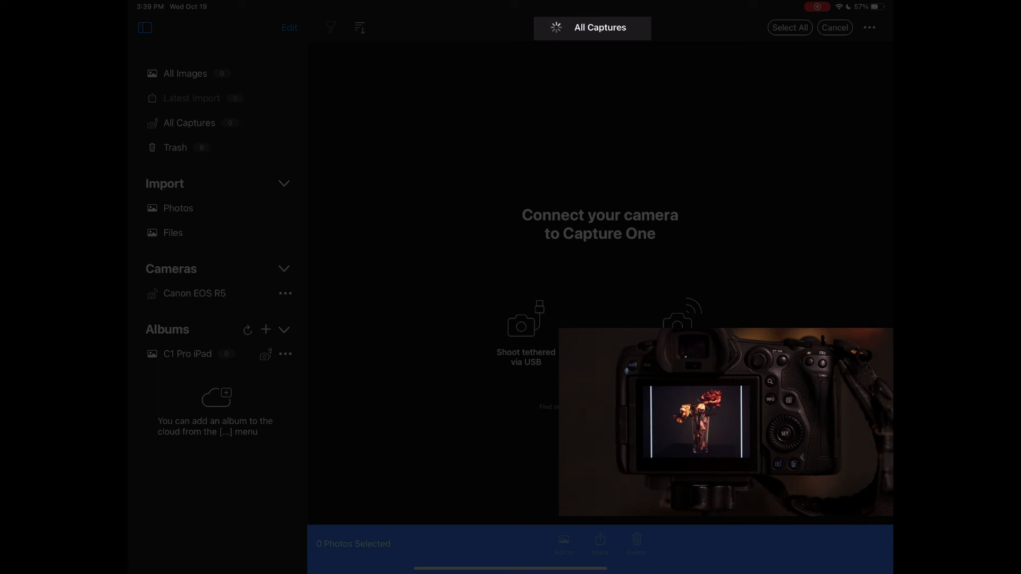
# View the captured RAW flower photo full size in the C1 Pro iPad album, then return to the grid.
pyautogui.click(187, 353)
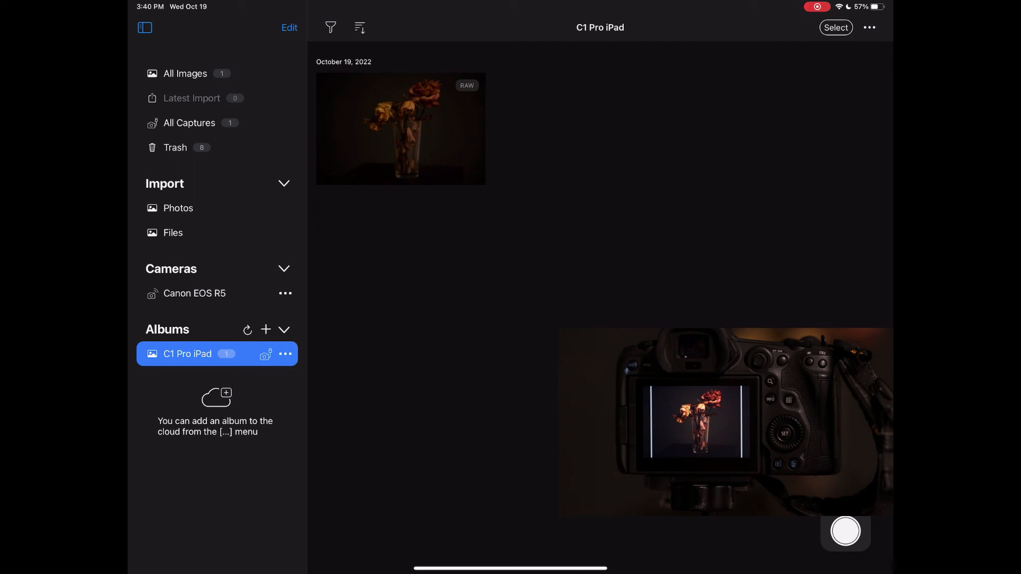
pyautogui.doubleClick(400, 129)
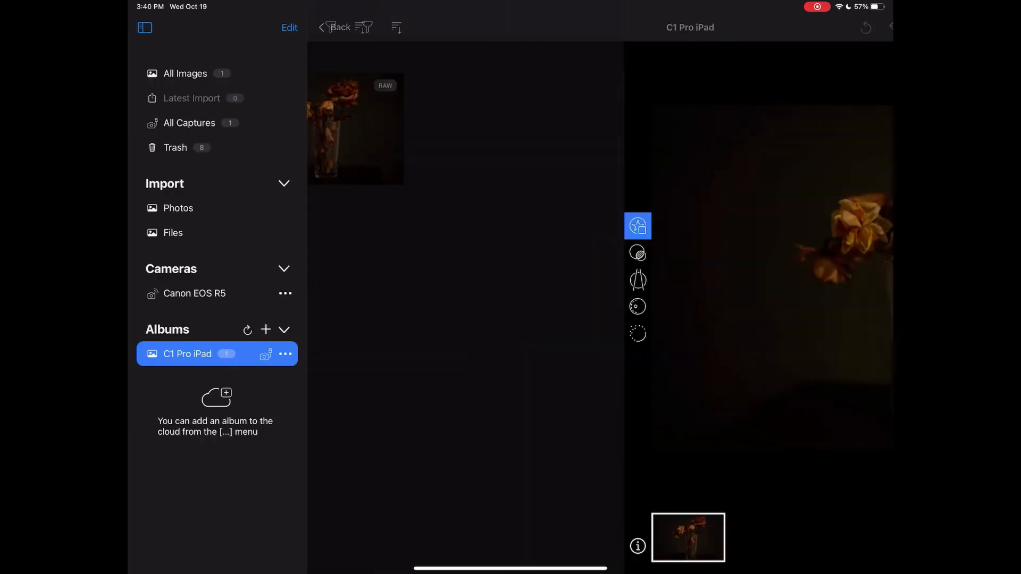
pyautogui.click(339, 28)
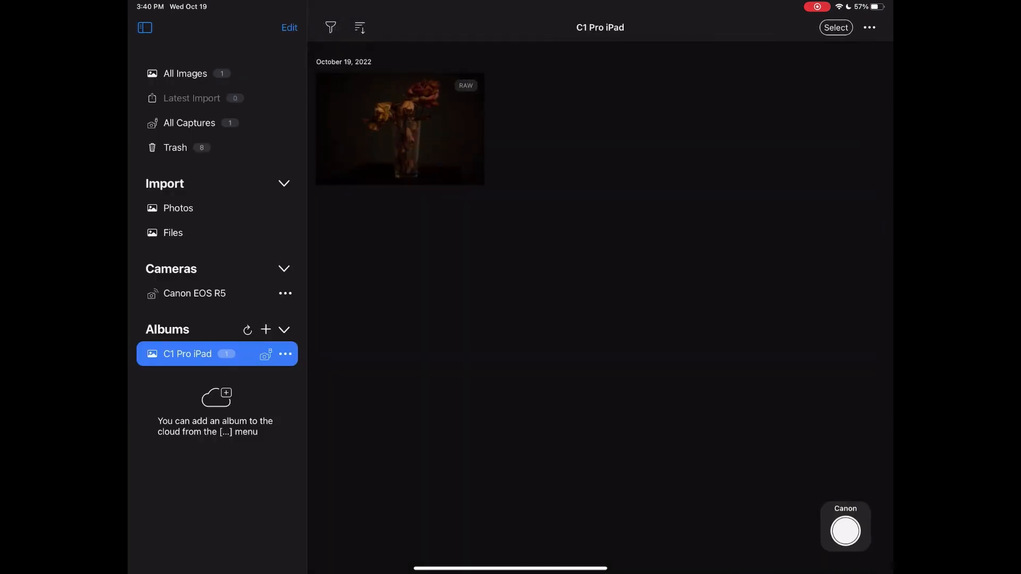